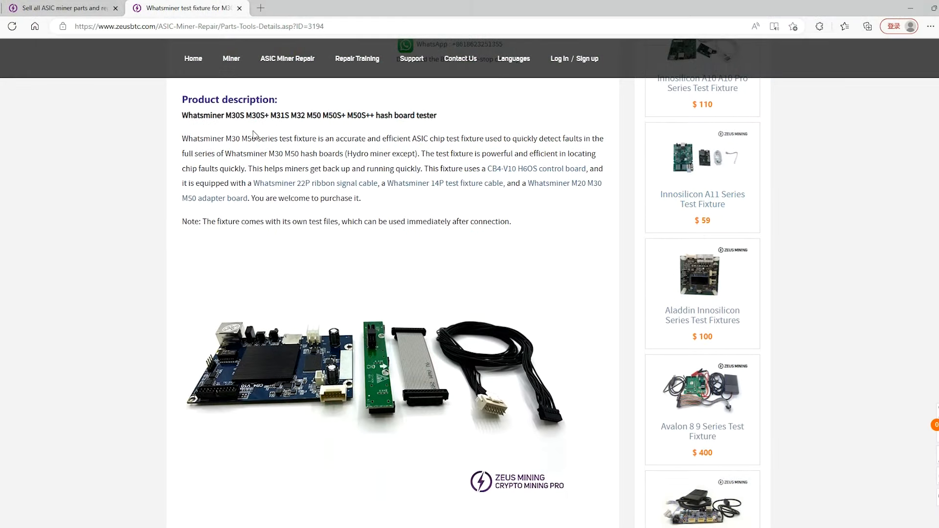
Step: Select part of the Whatsminer M30/M50 test fixture description text on the Zeus Mining page
{"action": "left_click_drag", "start_coordinate": [228, 115], "coordinate": [370, 116]}
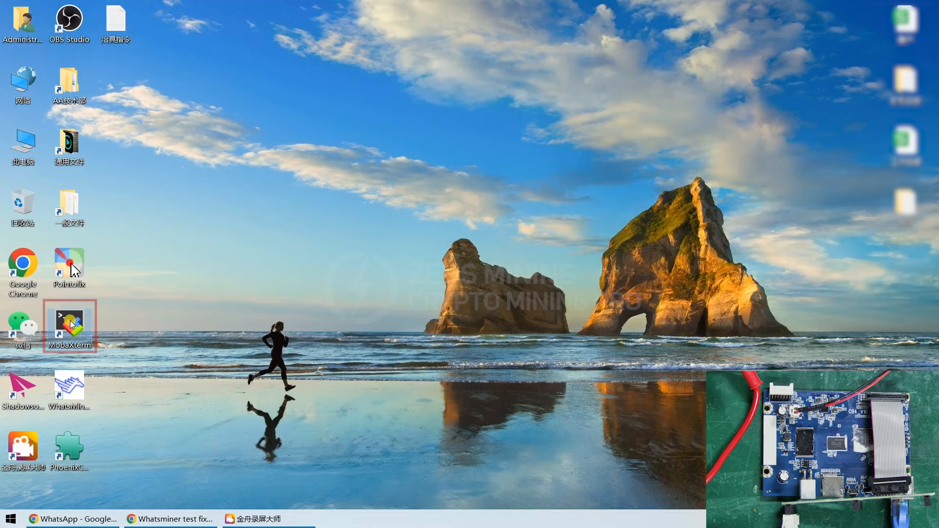
Step: Start a MobaXterm SSH session to 192.168.2.22 with username root
{"action": "double_click", "coordinate": [68, 324]}
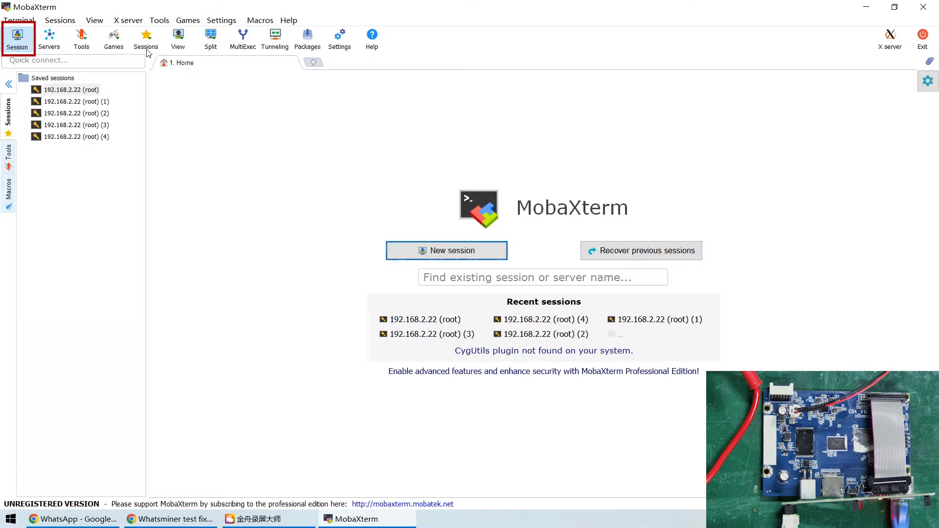
{"action": "left_click", "coordinate": [446, 250]}
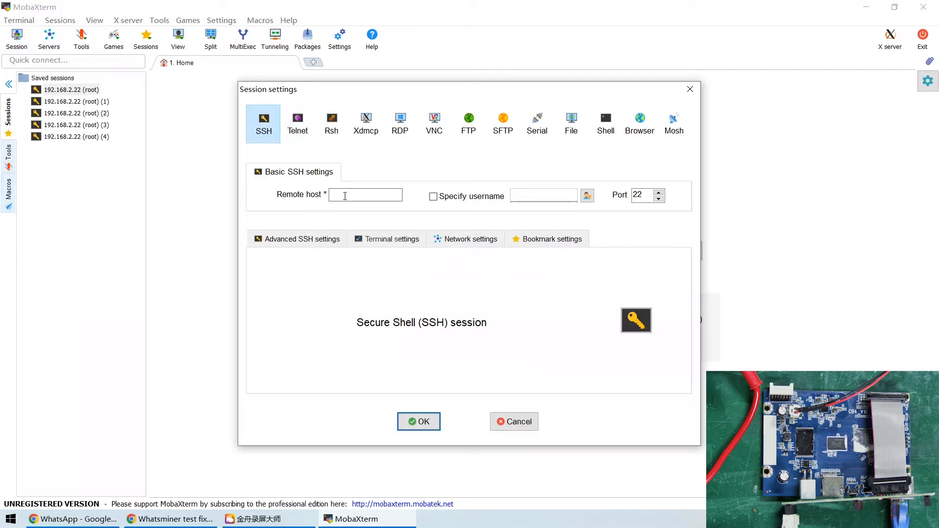
{"action": "type", "text": "192.168.2.22"}
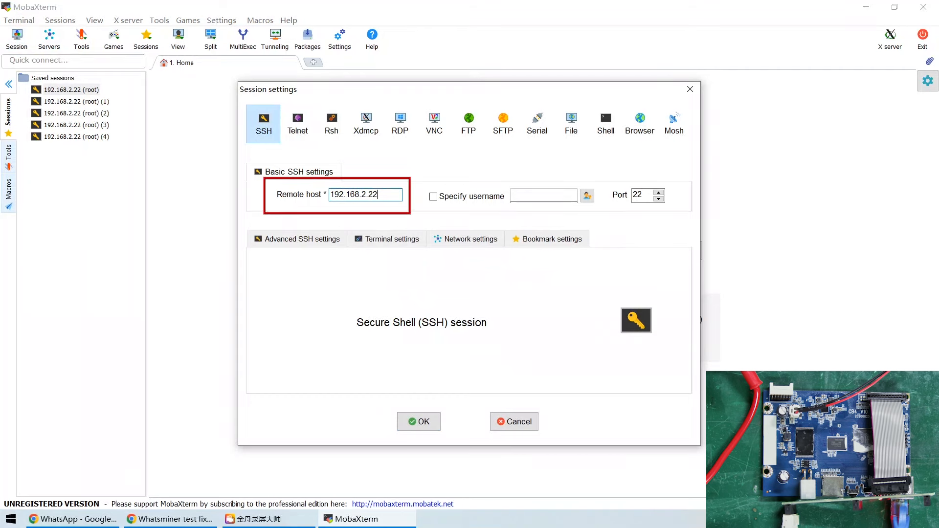
{"action": "left_click", "coordinate": [434, 196]}
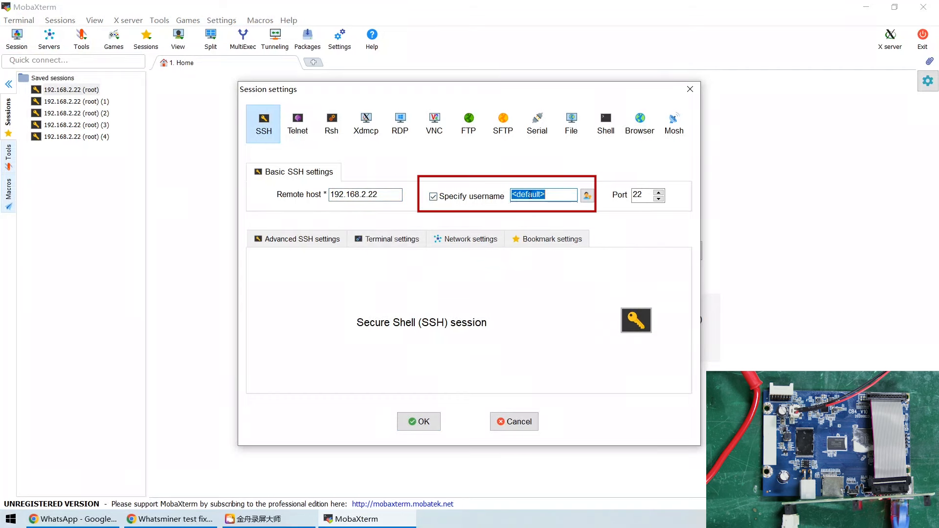
{"action": "type", "text": "root"}
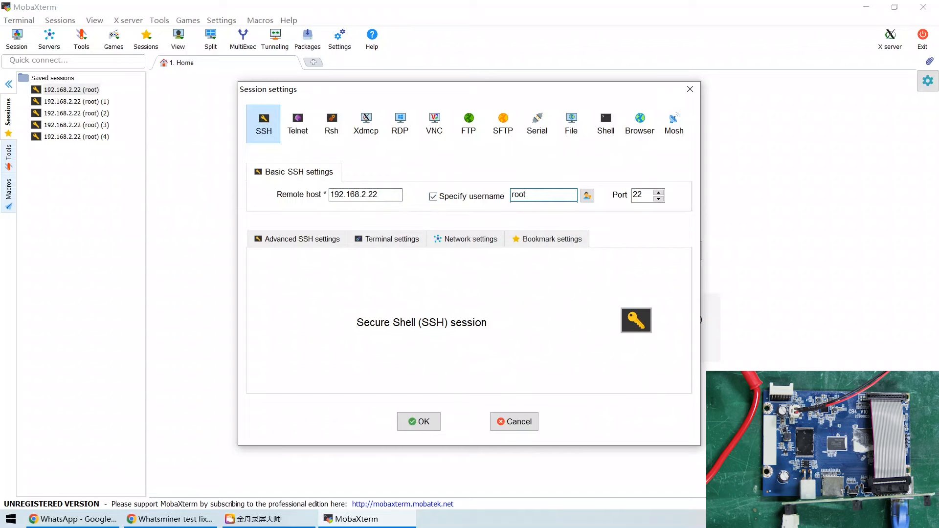
{"action": "left_click", "coordinate": [419, 420]}
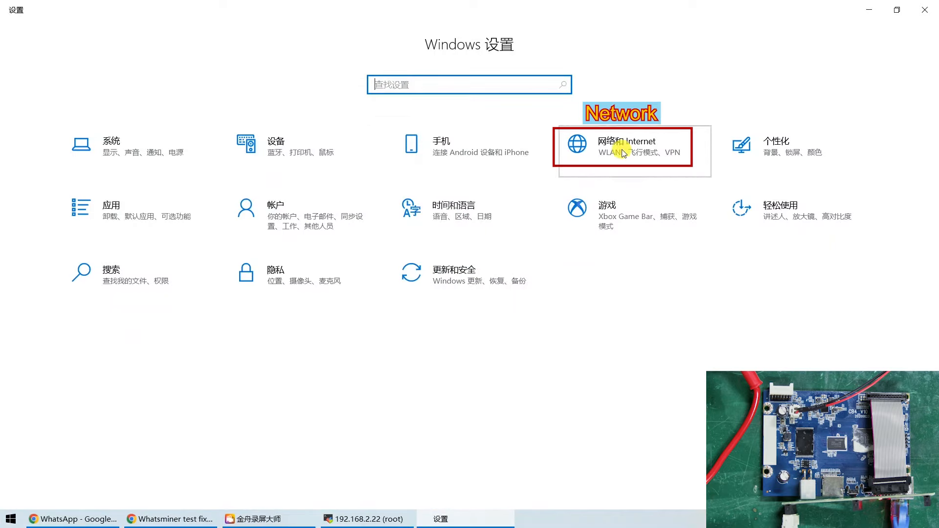
Step: Reach the Ethernet adapter's Properties through Network & Internet settings
{"action": "left_click", "coordinate": [627, 146]}
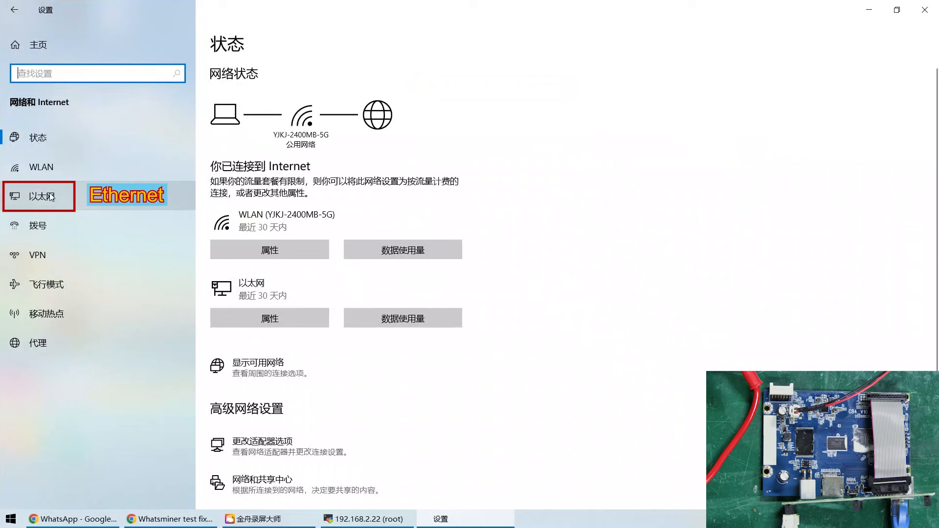
{"action": "left_click", "coordinate": [38, 195]}
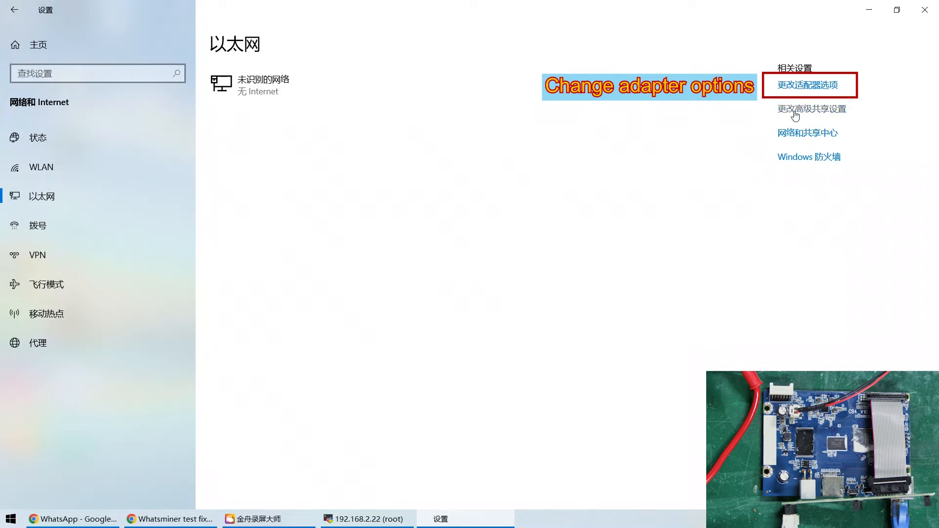
{"action": "mouse_move", "coordinate": [809, 93]}
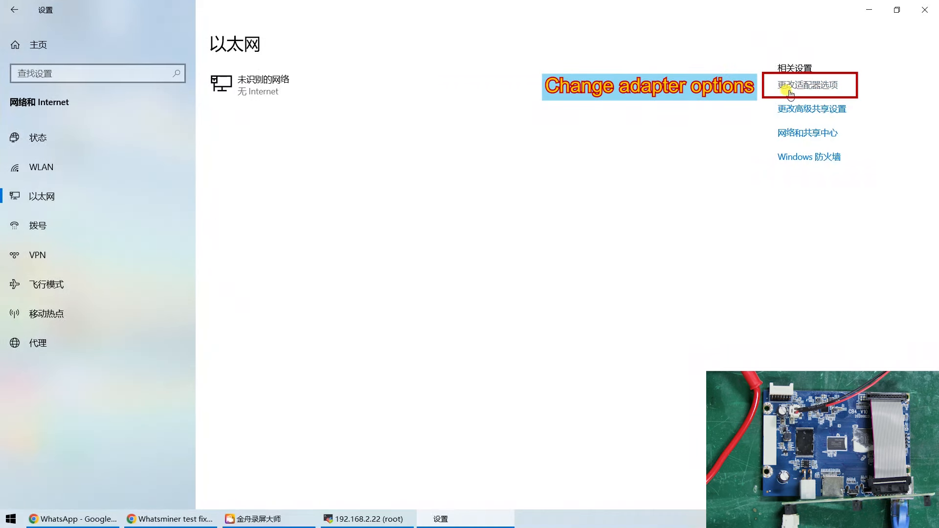
{"action": "left_click", "coordinate": [808, 84]}
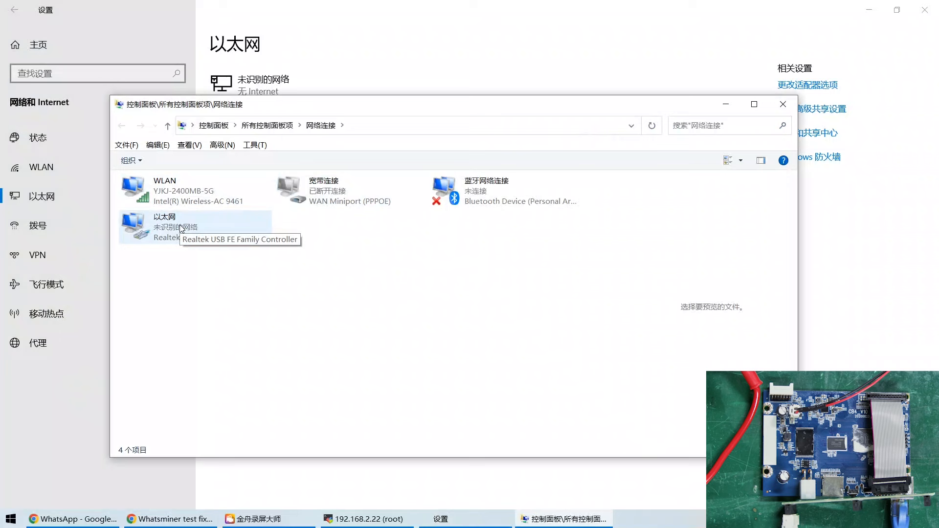
{"action": "right_click", "coordinate": [180, 226]}
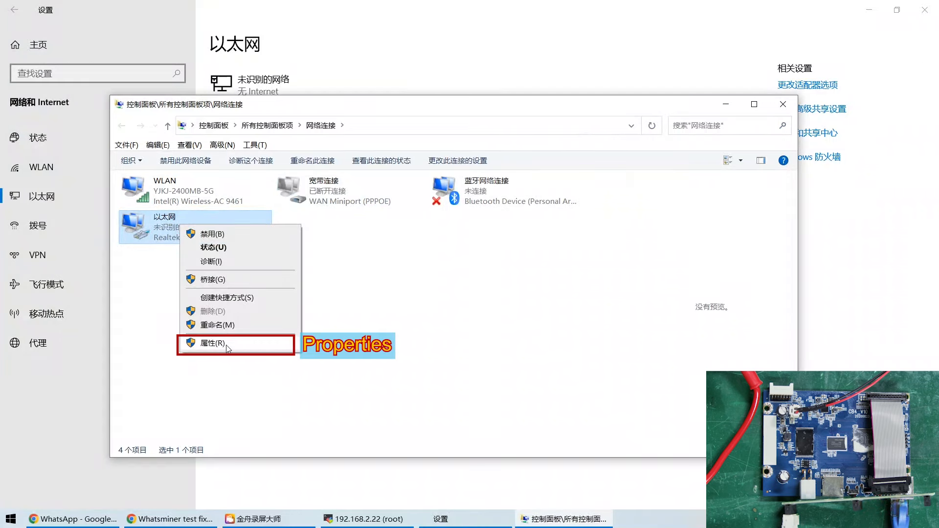
{"action": "left_click", "coordinate": [213, 343]}
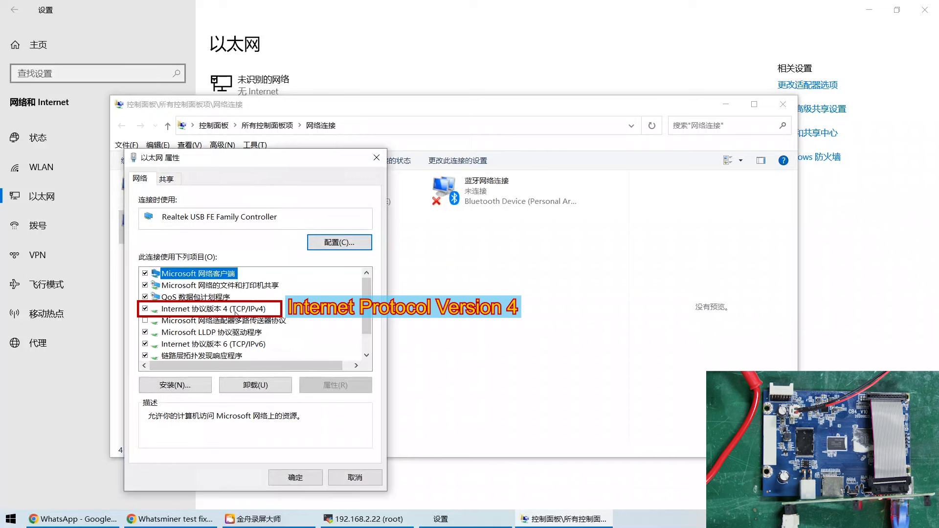
Step: Review IPv4 static address 192.168.2.236, mask 255.255.255.0, gateway 192.168.2.1 and close the dialogs
{"action": "left_click", "coordinate": [334, 385]}
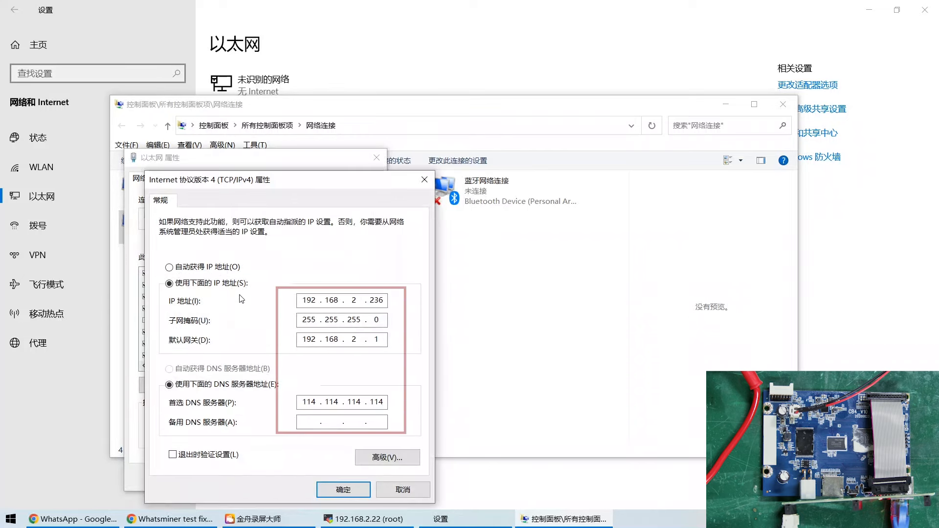
{"action": "left_click", "coordinate": [341, 402]}
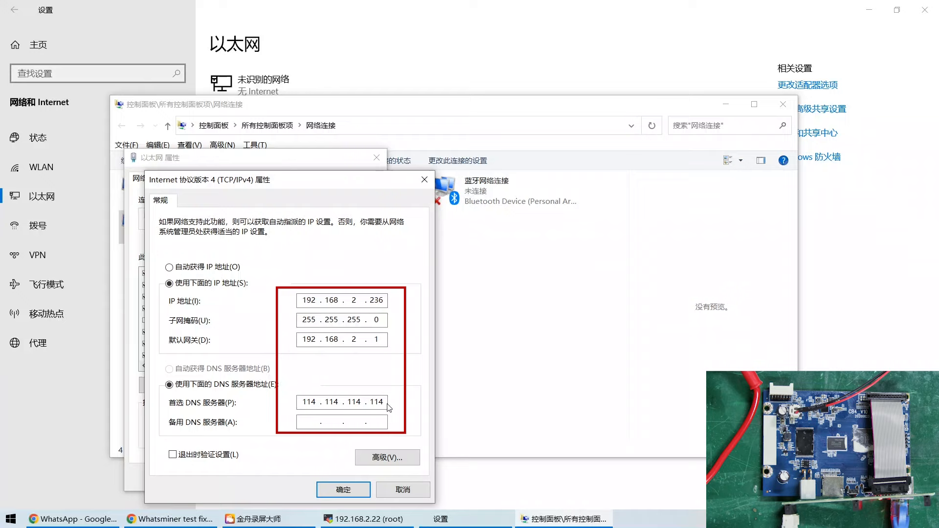
{"action": "left_click", "coordinate": [343, 489]}
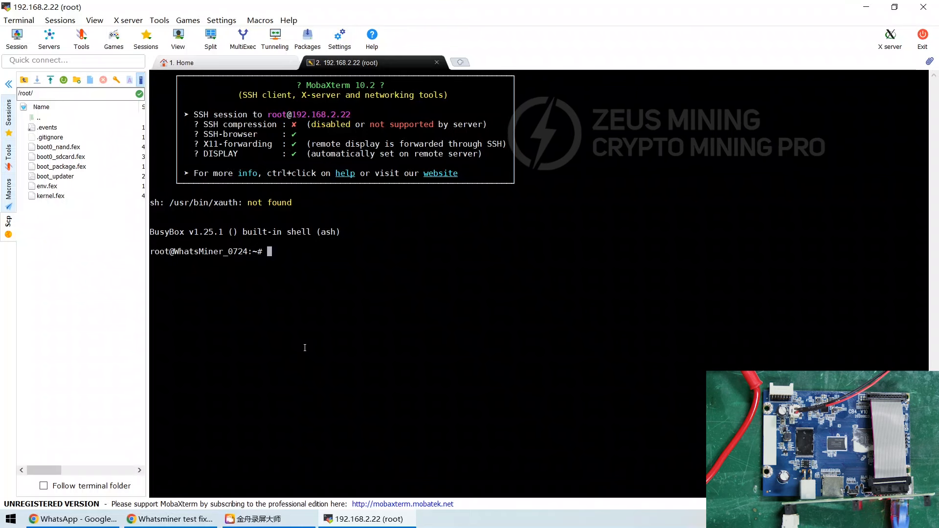
Step: Run test-readchipid and view the PASS summary with 117 of 117 chips detected
{"action": "type", "text": "test-readchipid"}
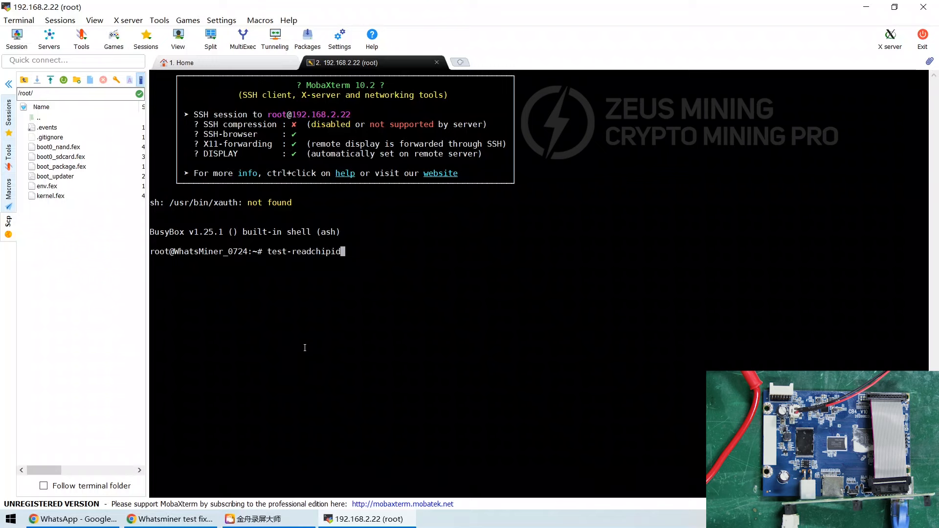
{"action": "key", "text": "Return"}
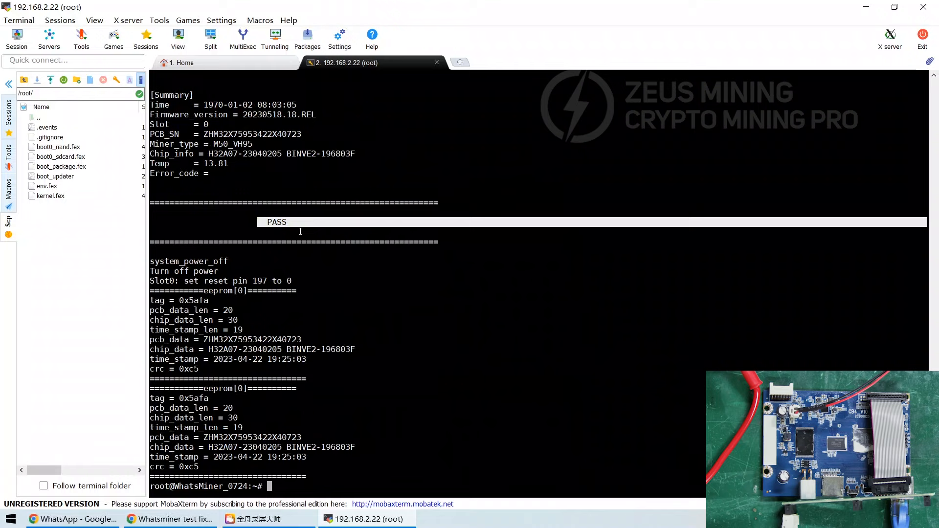
{"action": "scroll", "scroll_direction": "up", "scroll_amount": 3}
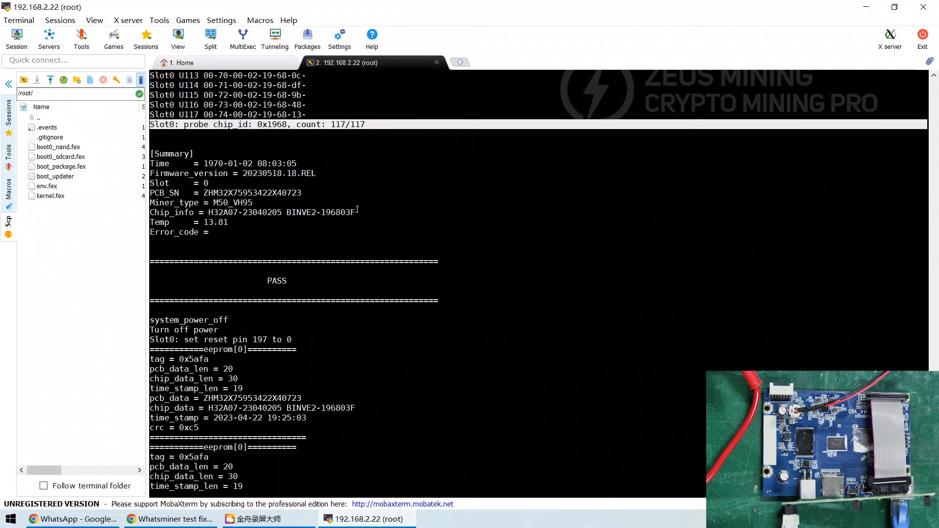
{"action": "scroll", "scroll_direction": "down", "scroll_amount": 3}
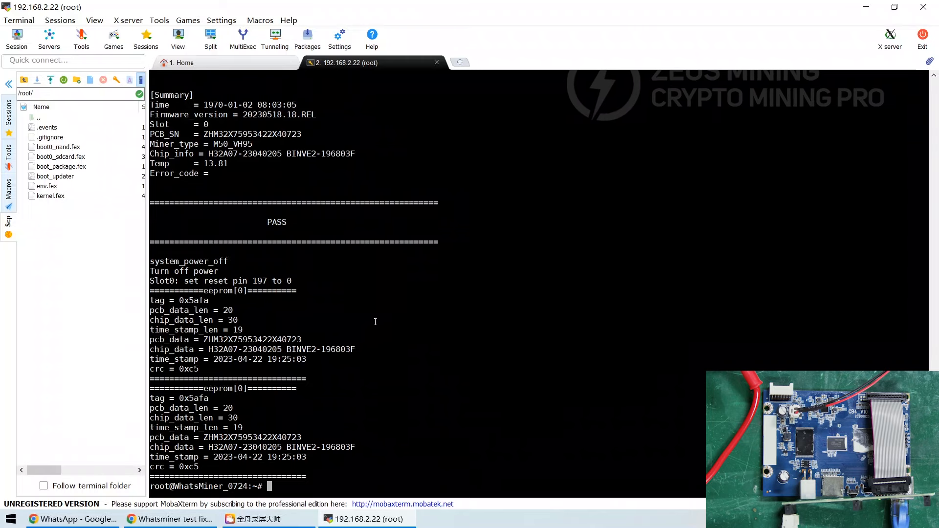